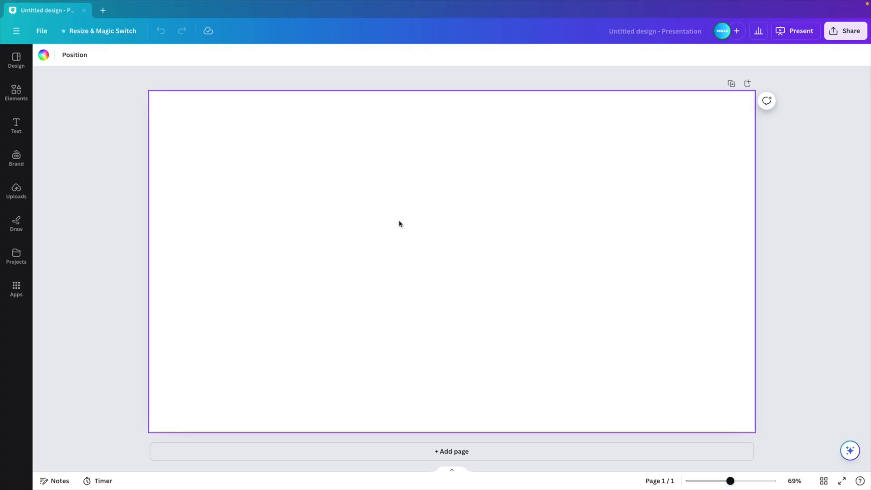
Search the Elements library for "coffee cup".
click(16, 91)
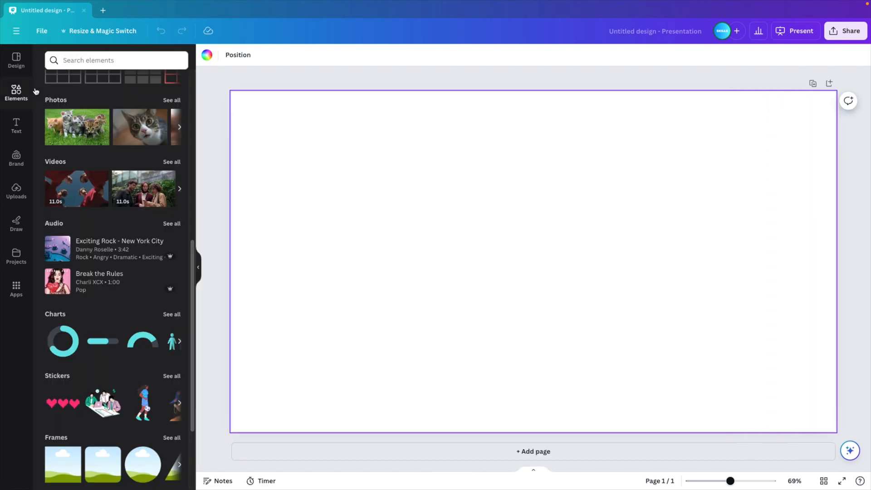
text(coffee cup)
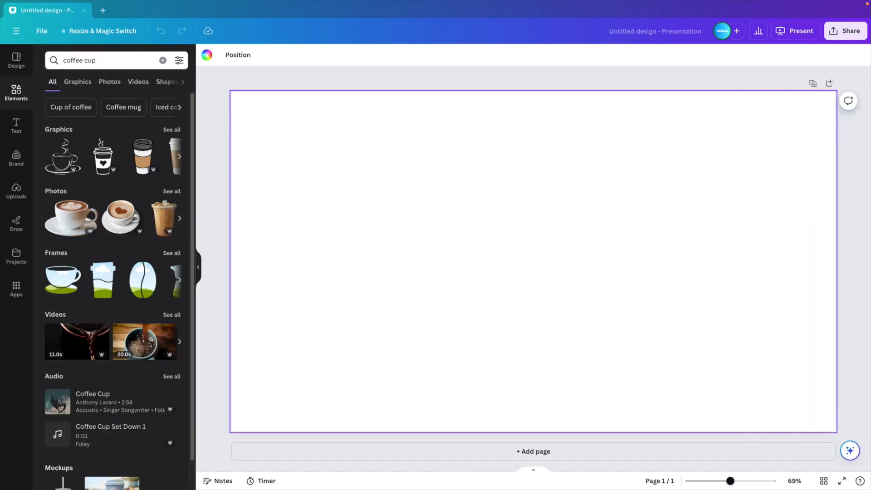
mouse_move(78, 262)
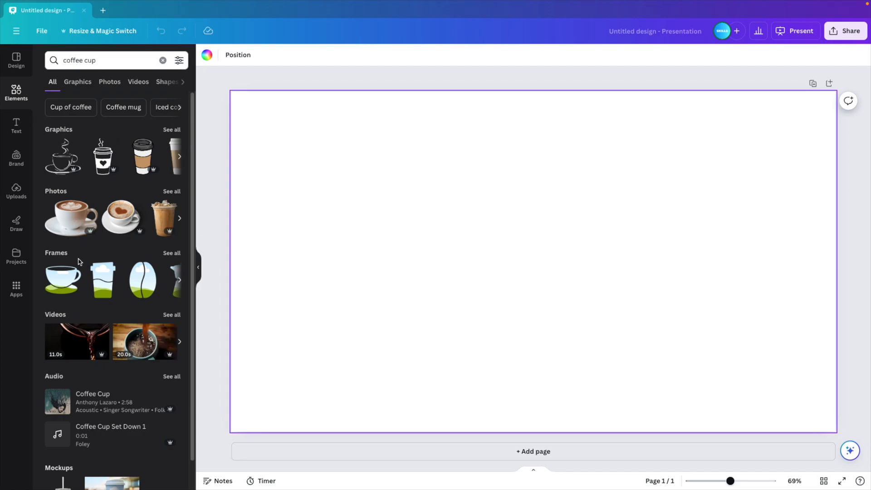
mouse_move(95, 193)
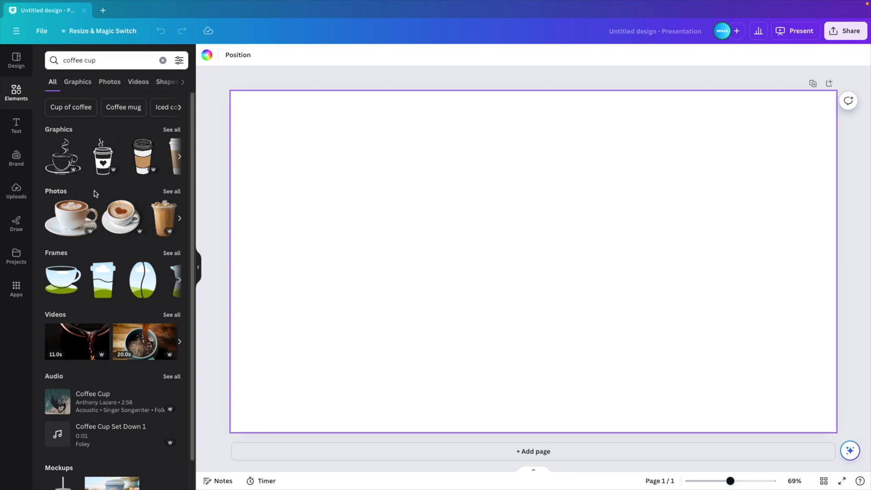
Insert the brown-lidded takeaway cup photo from Photos results and centre it on the slide.
click(109, 82)
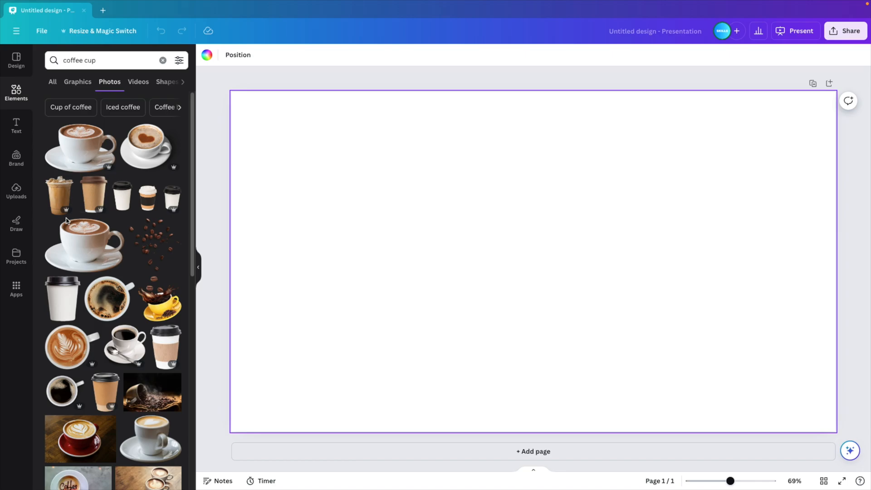
scroll(down, 3)
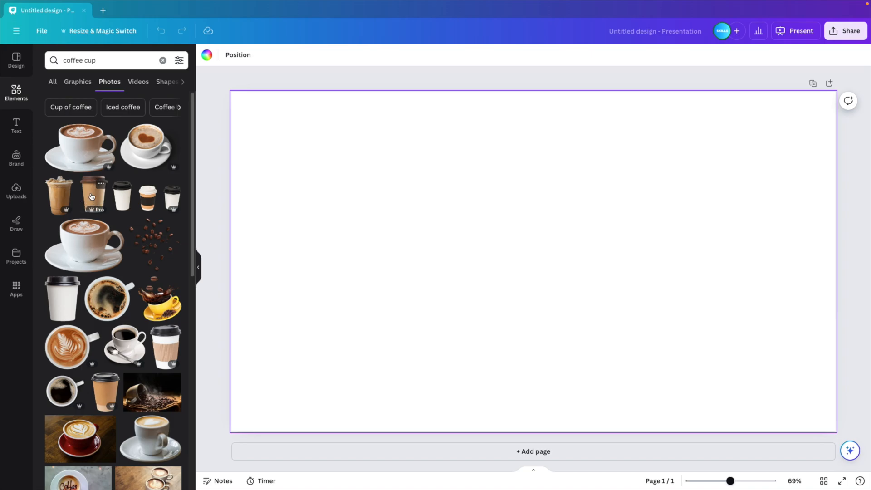
click(93, 195)
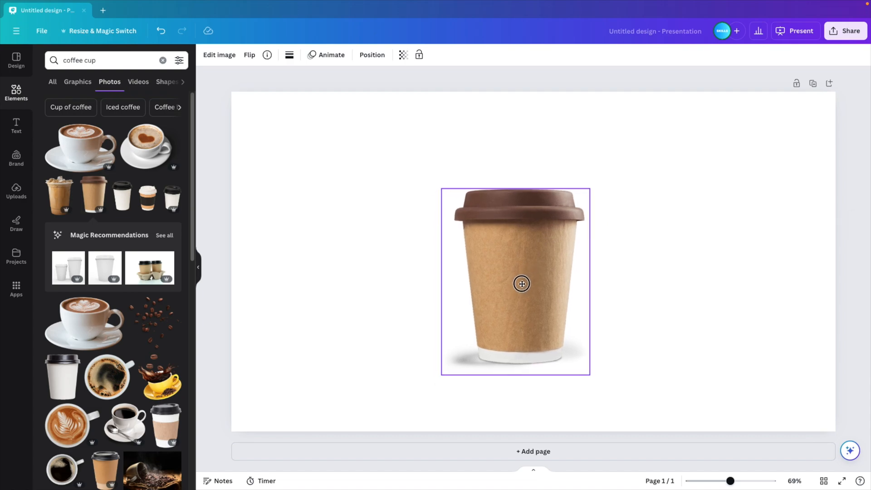
drag(521, 284, 539, 265)
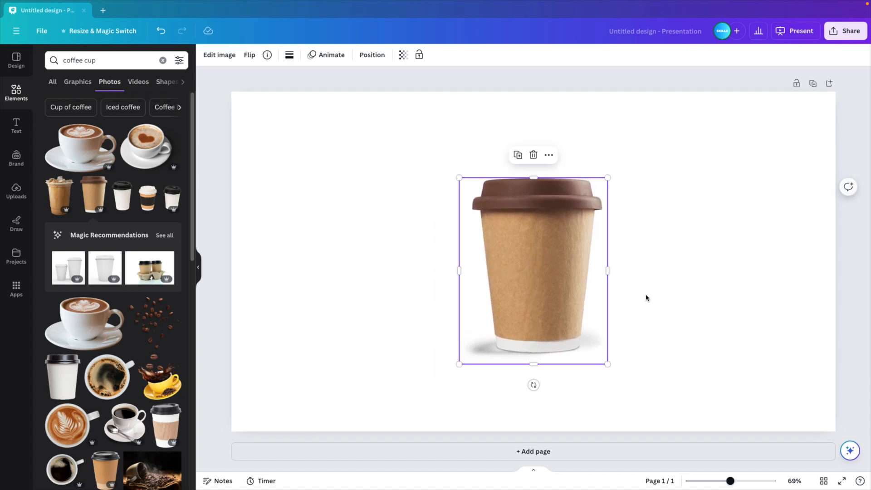
Search "shapes", add the yellow starburst, and enlarge it over the slide's left side.
click(109, 61)
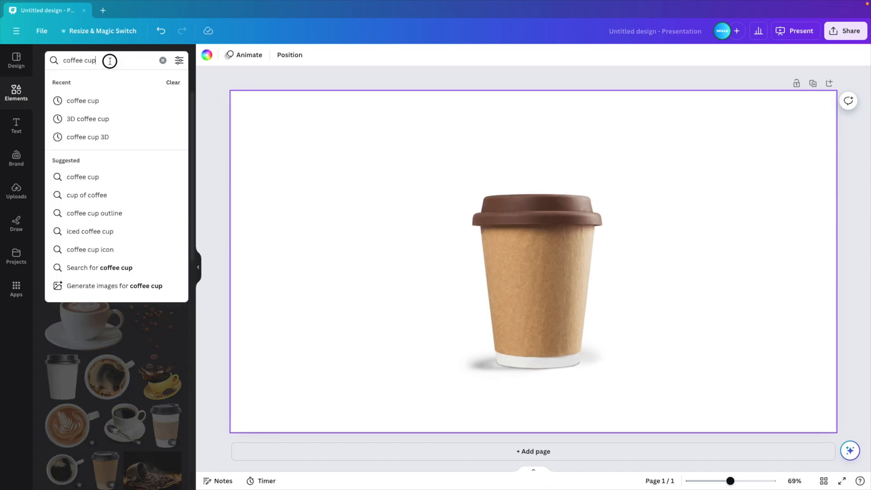
double_click(81, 60)
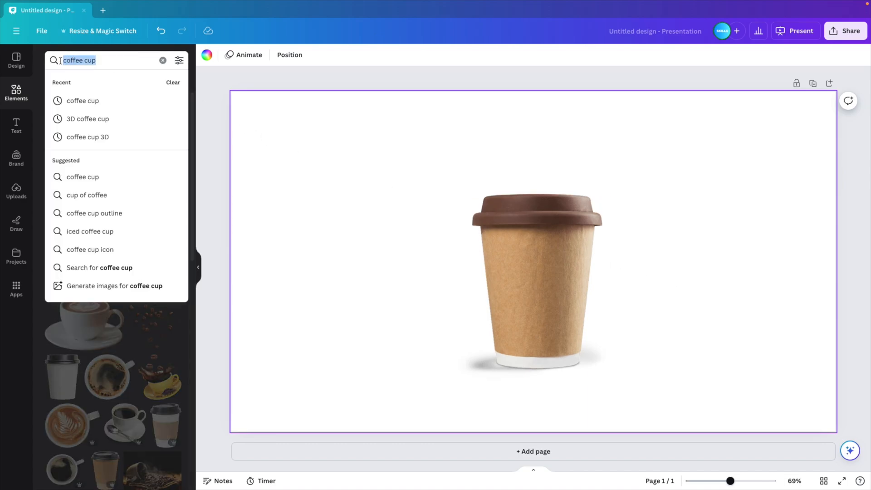
text(shapes)
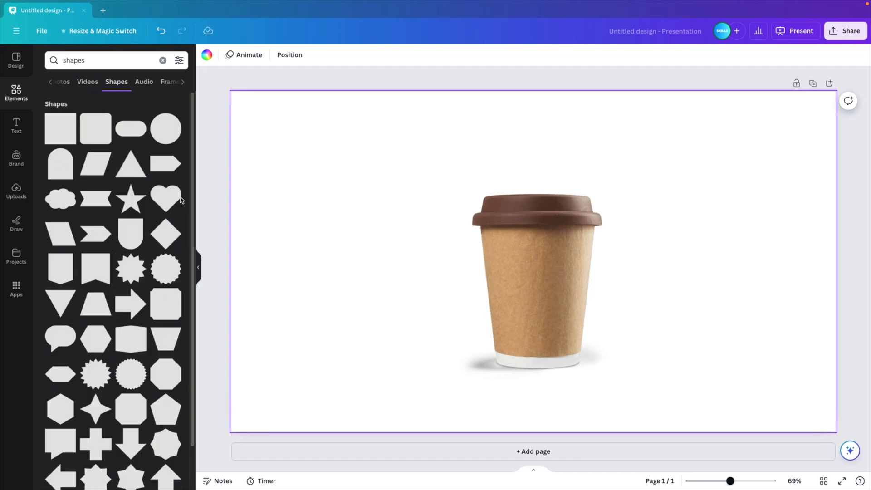
mouse_move(95, 236)
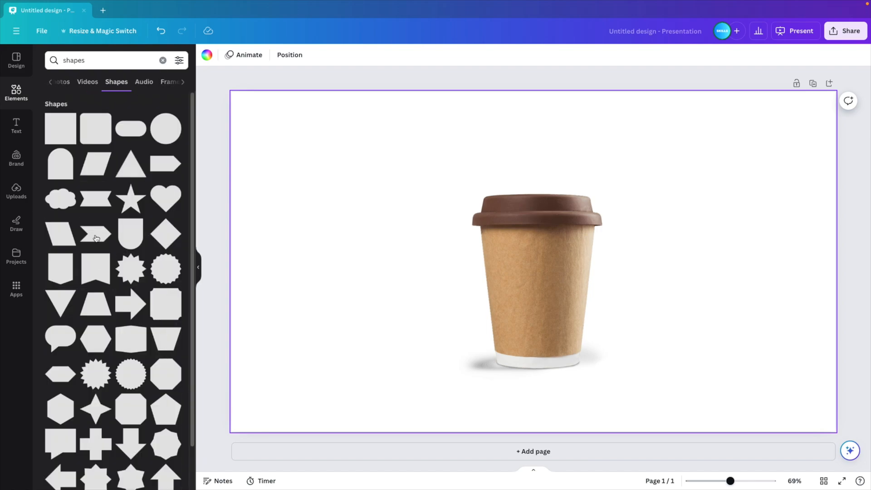
scroll(down, 3)
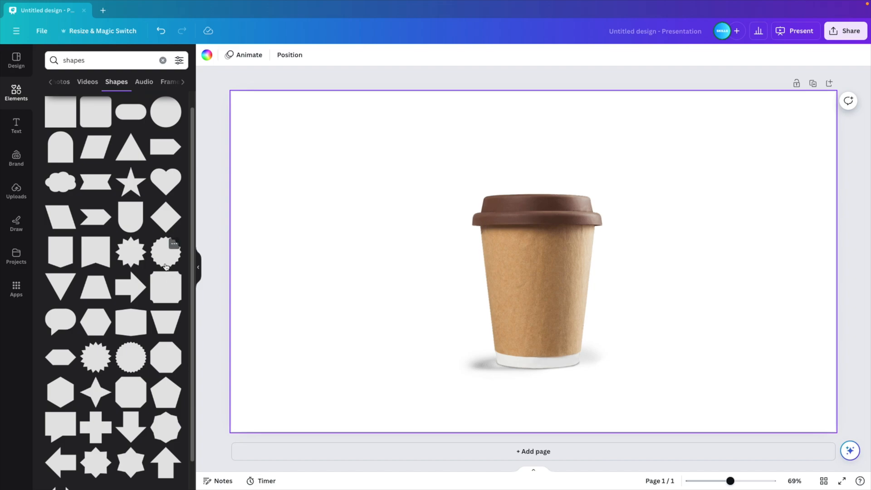
mouse_move(133, 355)
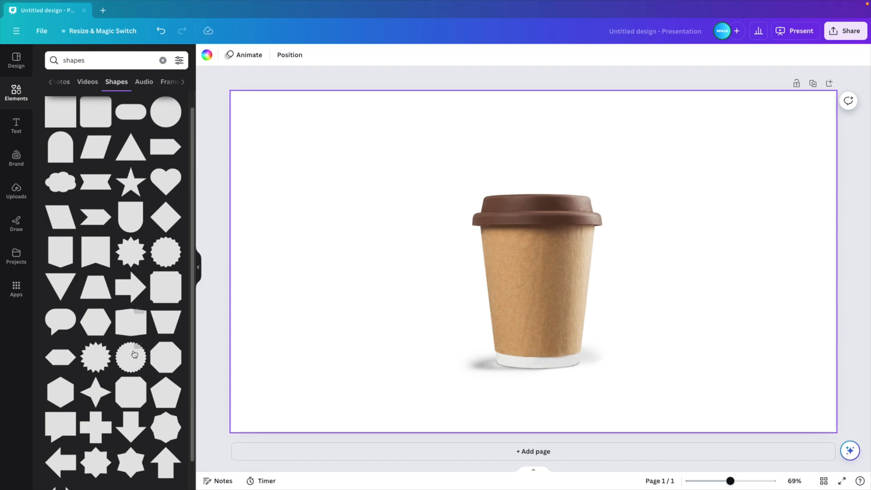
mouse_move(159, 264)
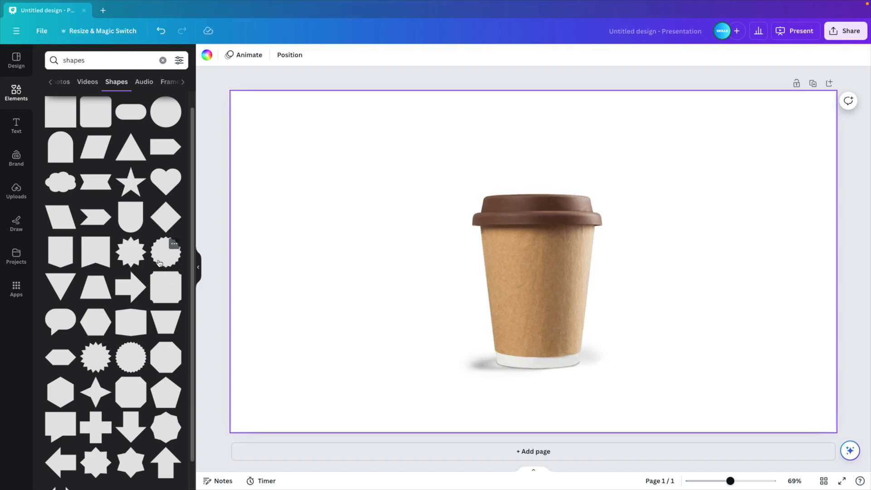
click(166, 253)
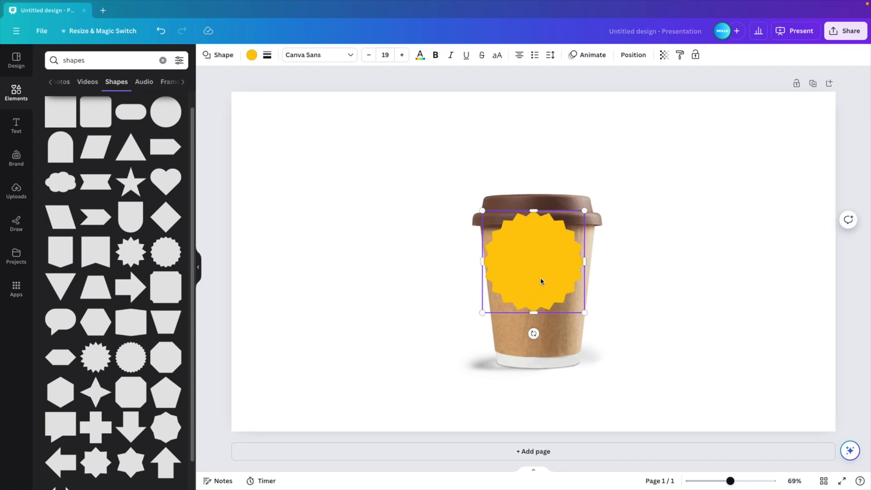
drag(482, 210, 520, 95)
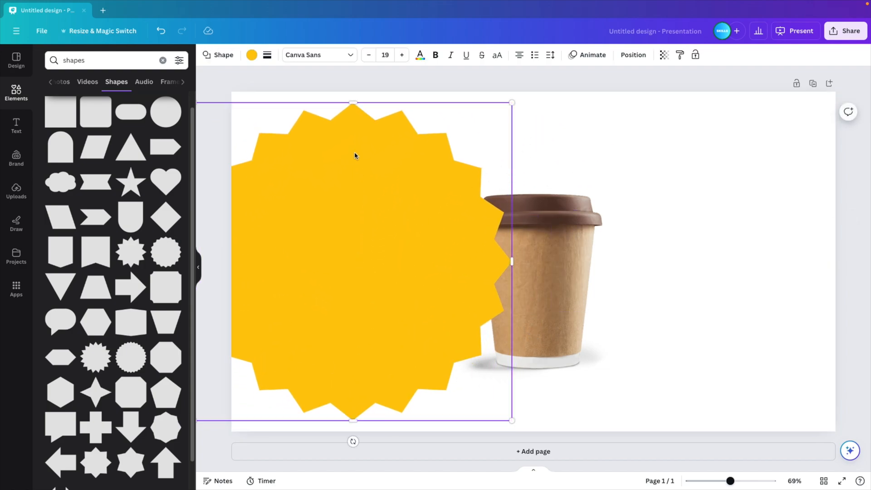
Set the starburst's corner rounding to about 96 for soft wavy edges.
click(266, 54)
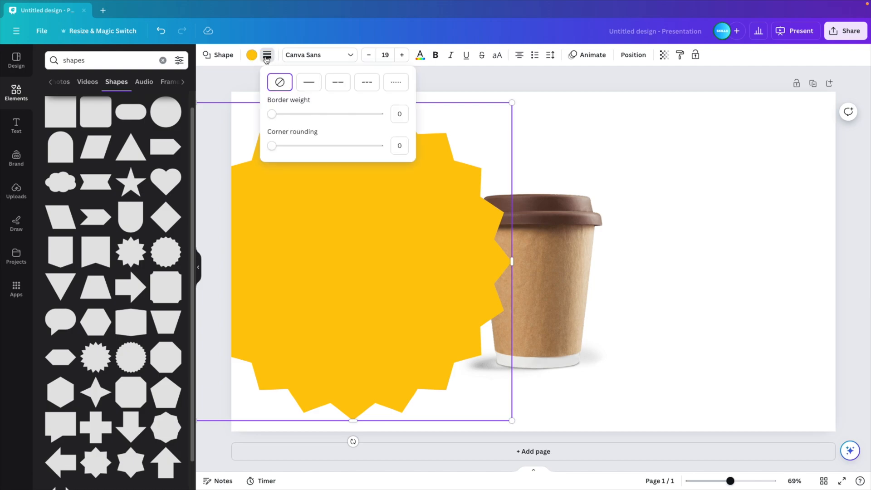
drag(271, 146, 305, 146)
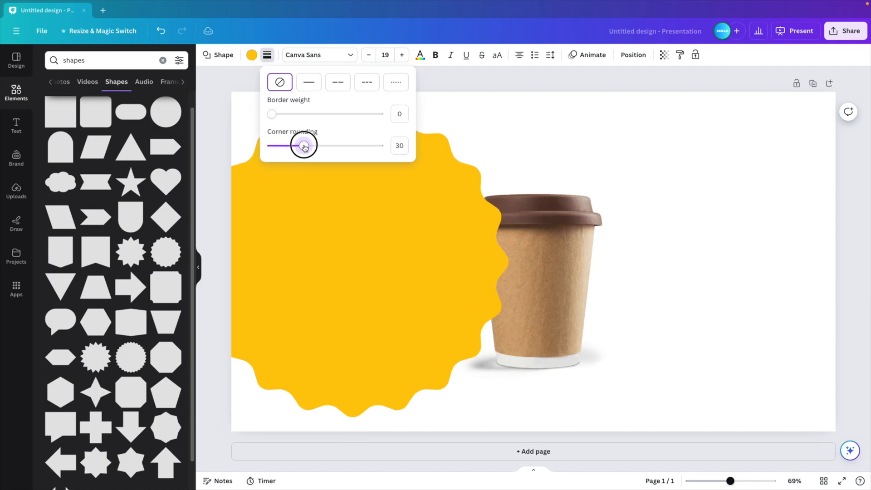
drag(304, 145, 338, 145)
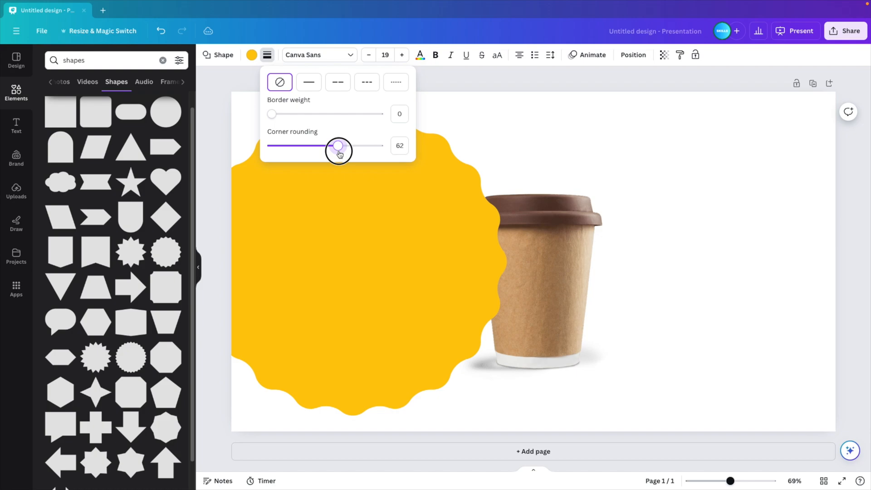
drag(339, 146, 341, 146)
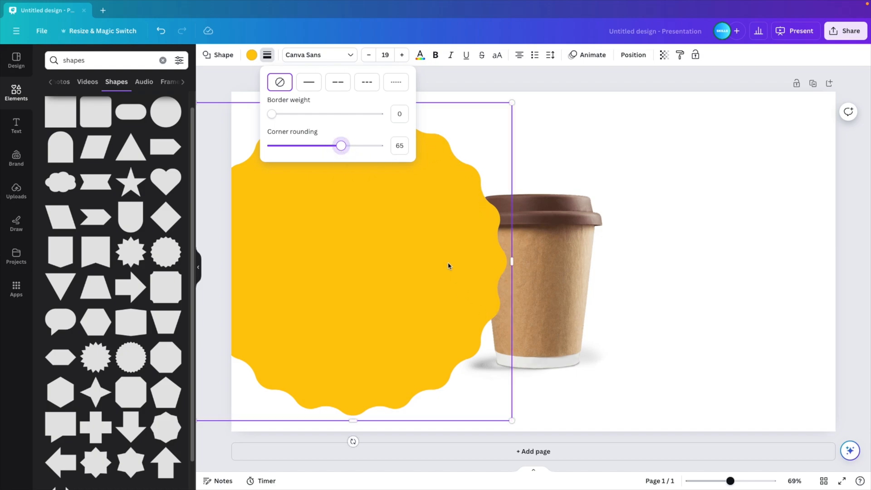
drag(341, 146, 377, 145)
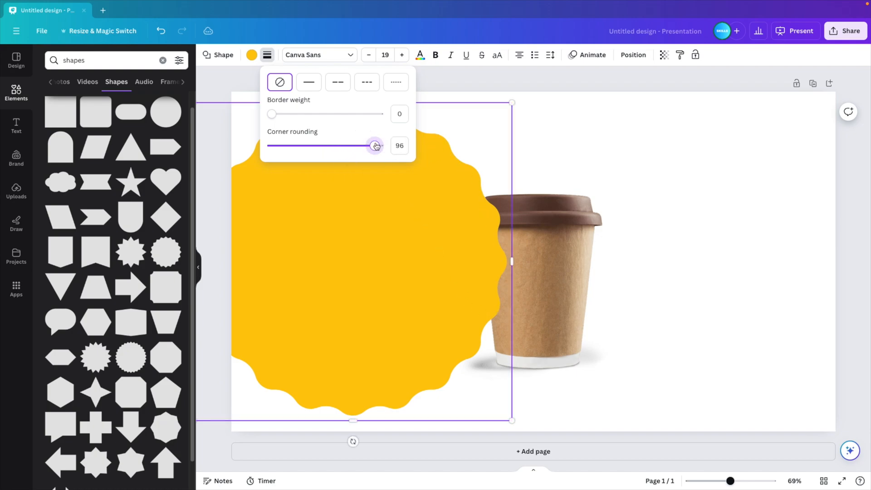
drag(374, 146, 381, 146)
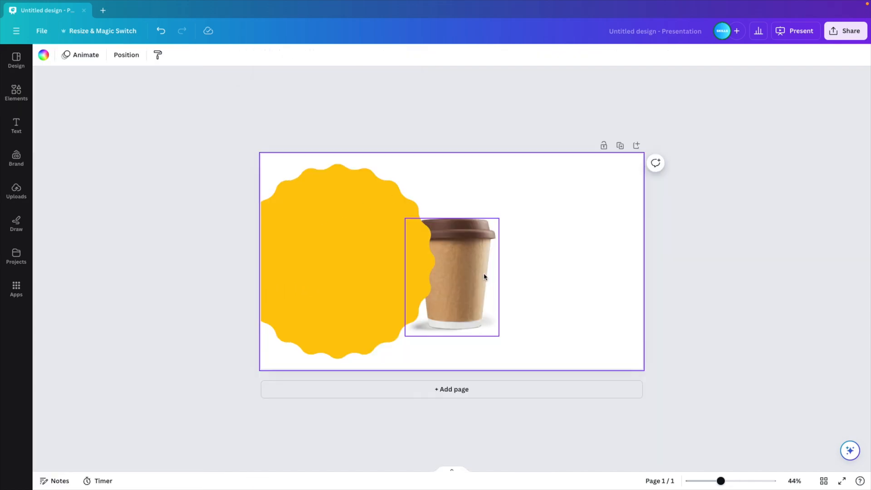
Enlarge the wavy shape on the left, duplicate it, and stretch the copy over the right side.
drag(721, 481, 708, 481)
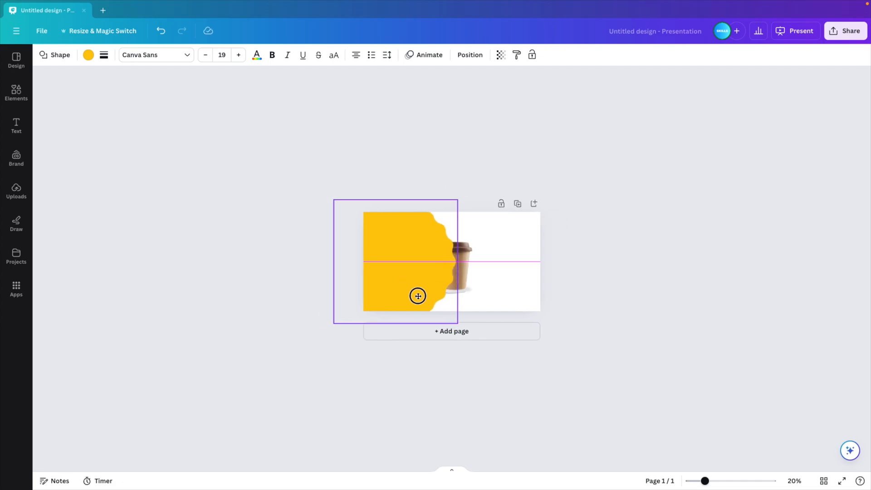
click(418, 296)
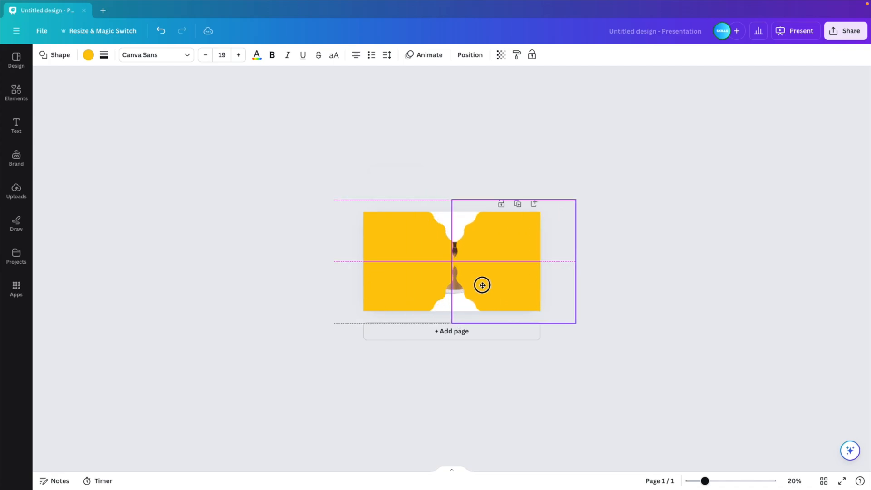
click(482, 285)
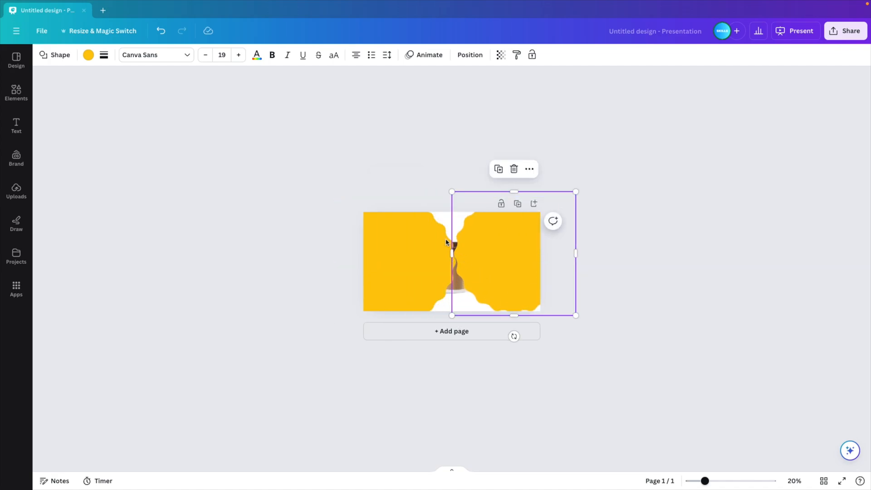
drag(694, 481, 722, 480)
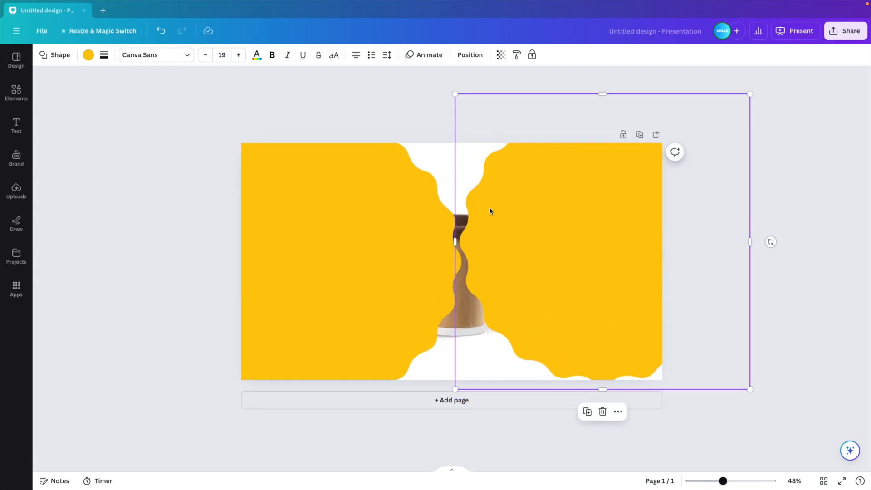
Move the coffee cup photo layer above both yellow shapes in Position > Layers.
click(470, 55)
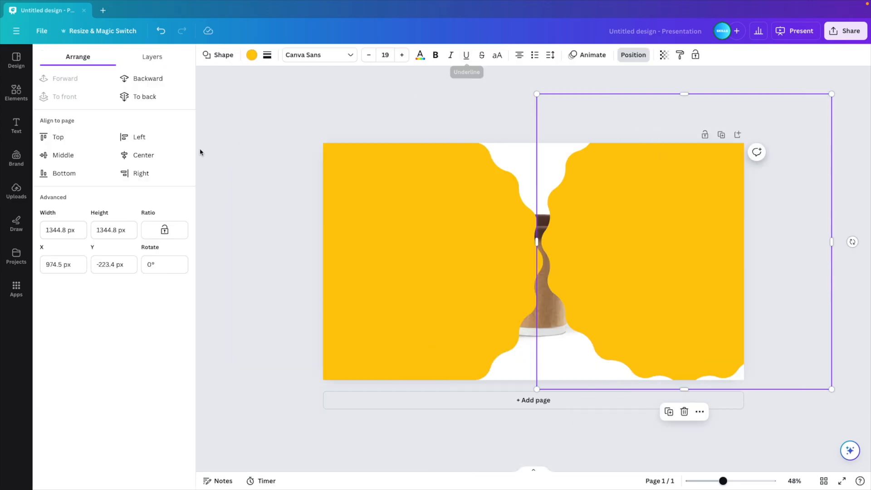
click(152, 57)
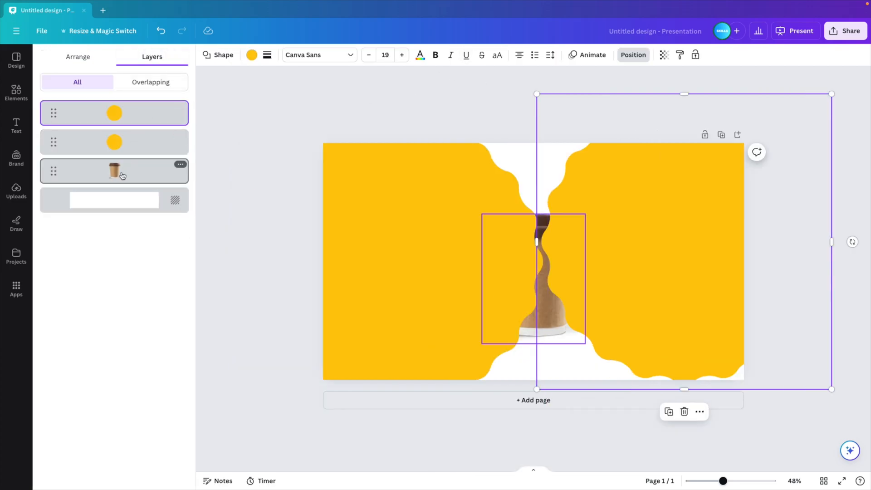
click(114, 171)
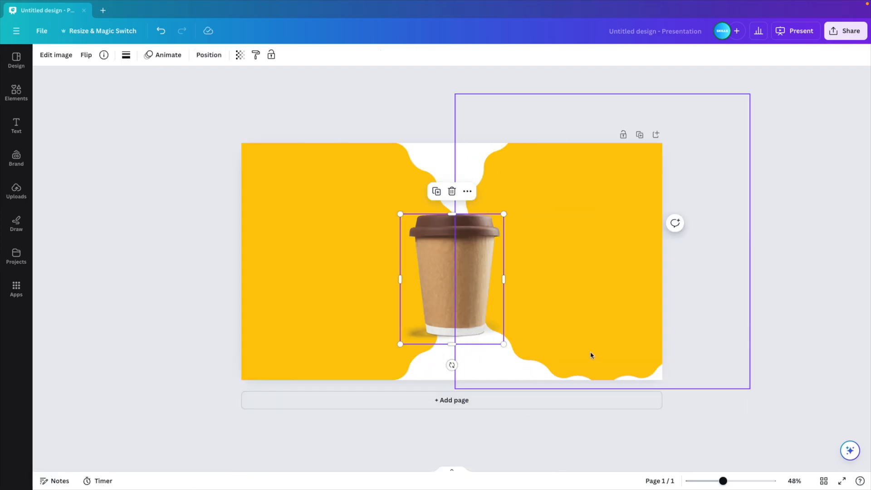
mouse_move(466, 384)
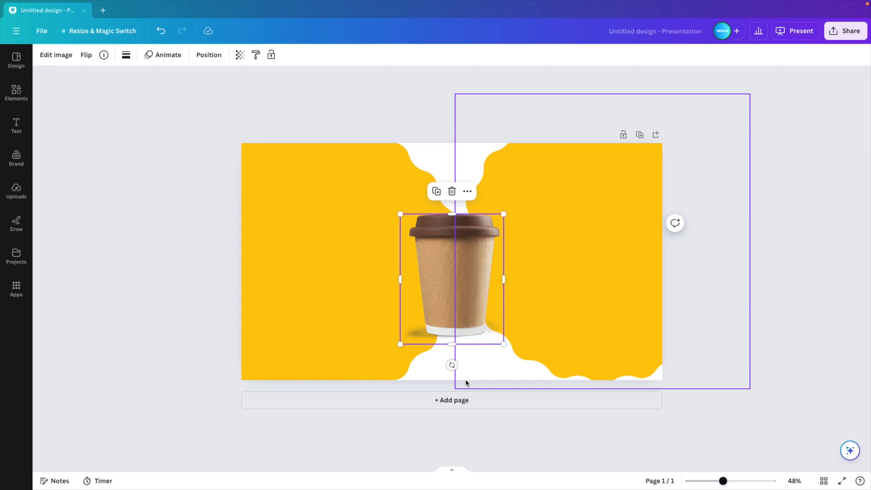
click(236, 228)
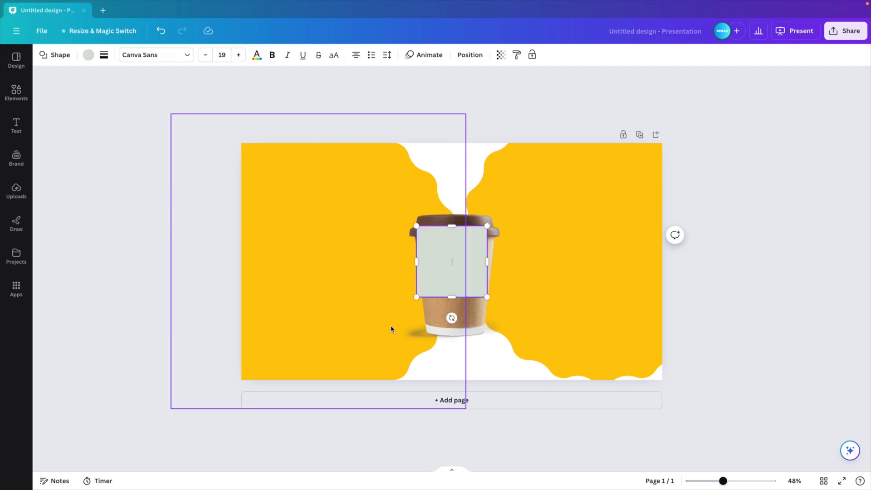
Stretch the square into a full-width band along the slide's bottom, then open layer ordering.
drag(452, 262, 277, 344)
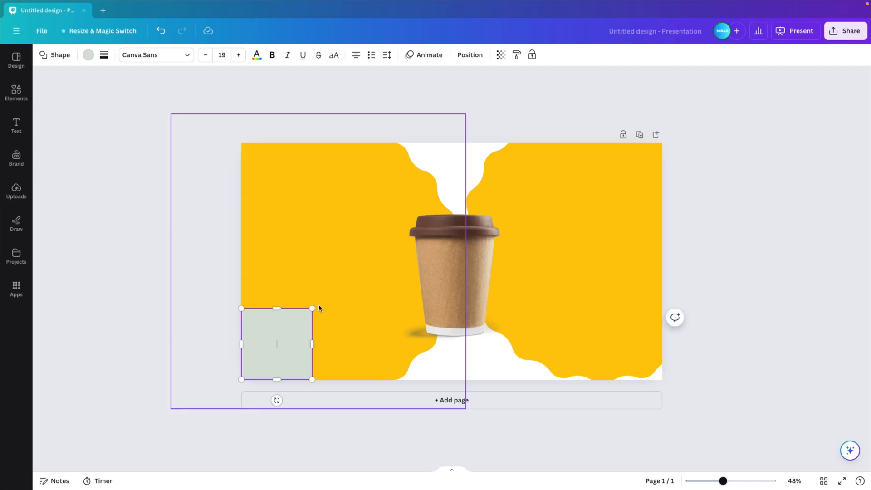
drag(312, 308, 664, 266)
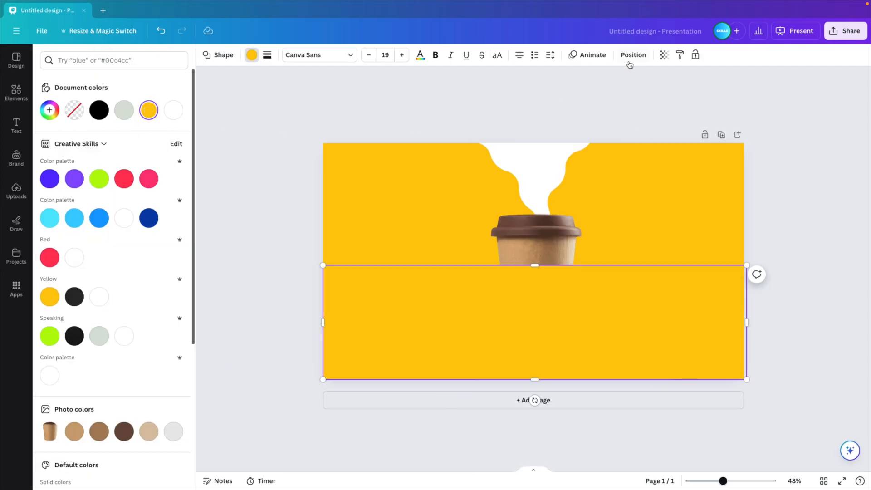
click(634, 55)
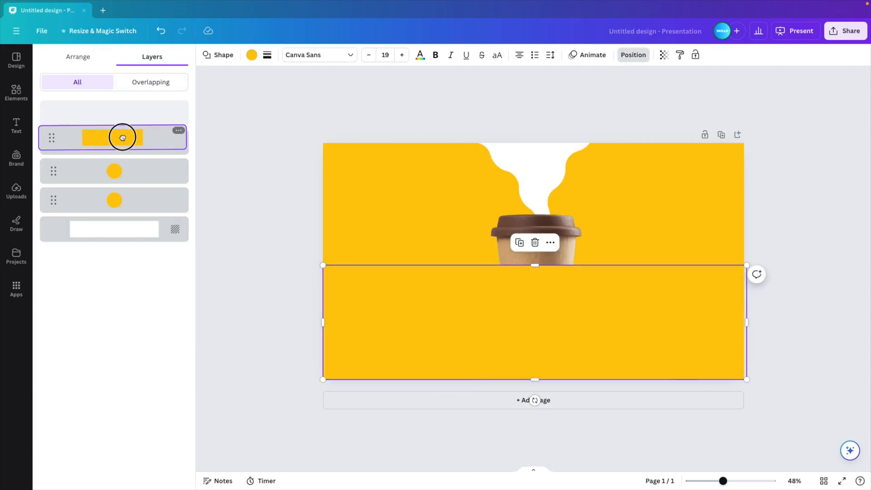